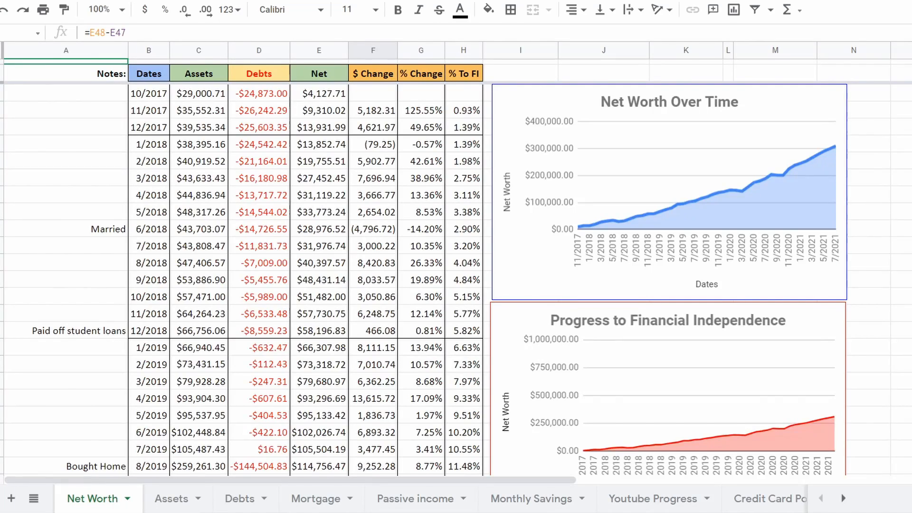
- Scroll past the Net Worth Over Time chart to the Progress to Financial Independence chart and growth tables
scroll("down", 3)
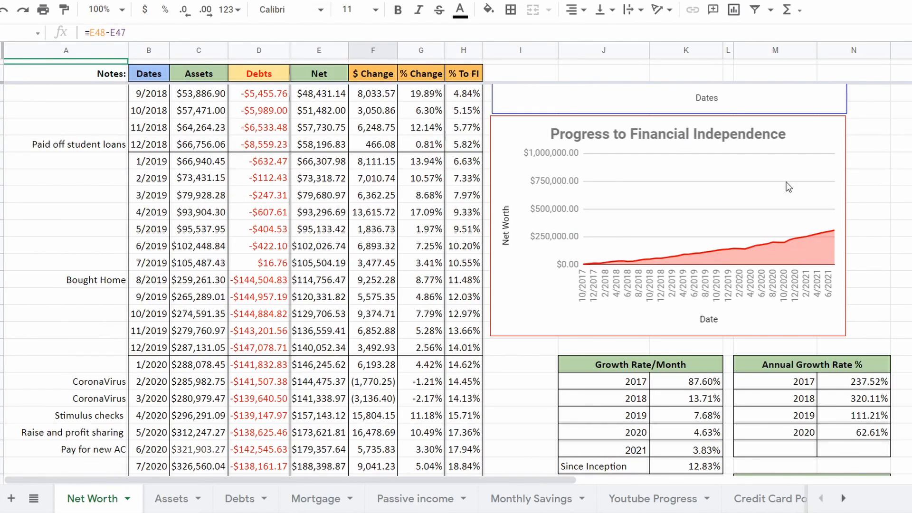
mouse_move(722, 169)
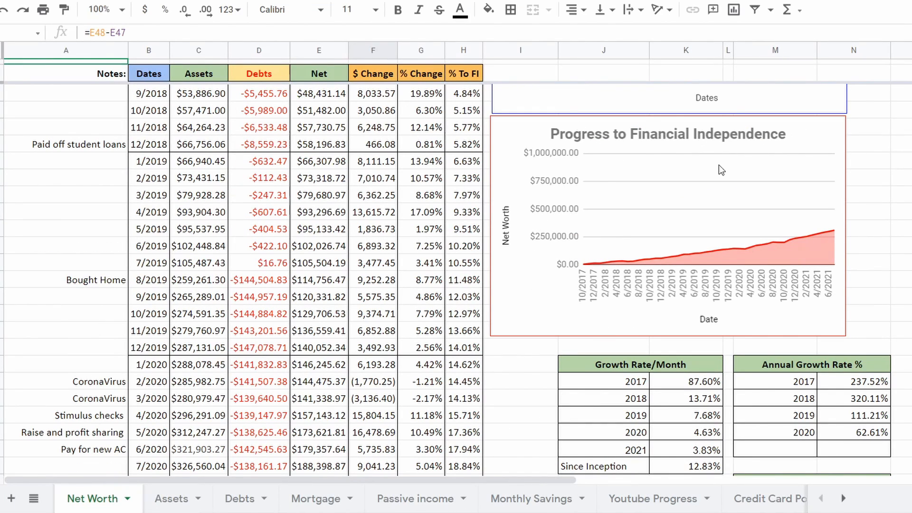
mouse_move(540, 156)
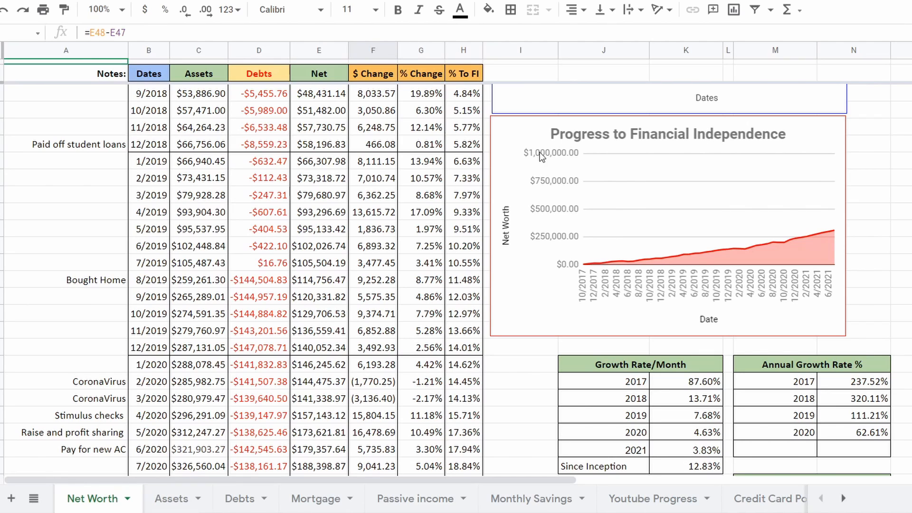
mouse_move(554, 150)
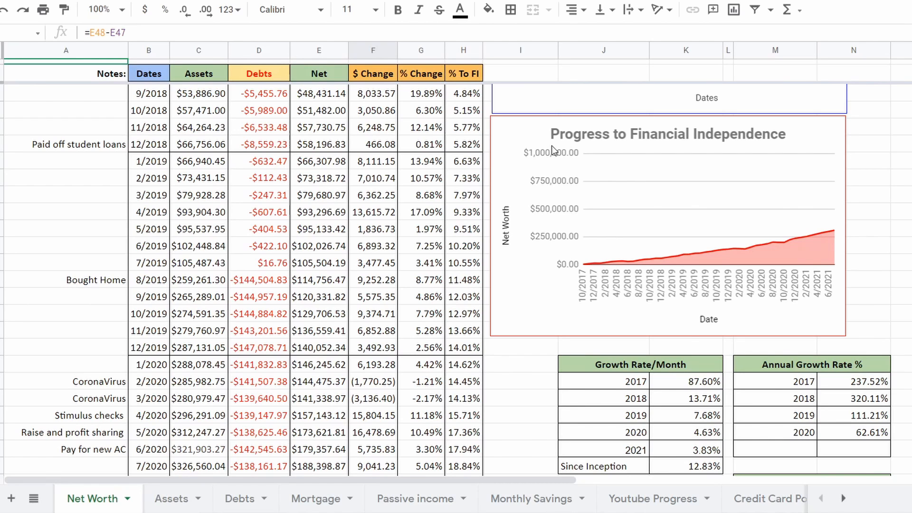
mouse_move(348, 270)
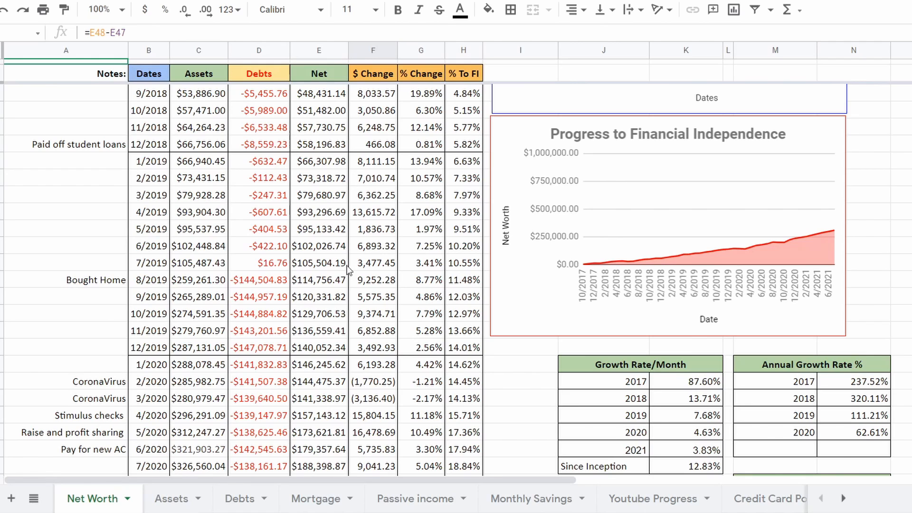
- Scroll to the 7/2021 row showing $309,243.18 net worth and 30.92% to FI
scroll("down", 3)
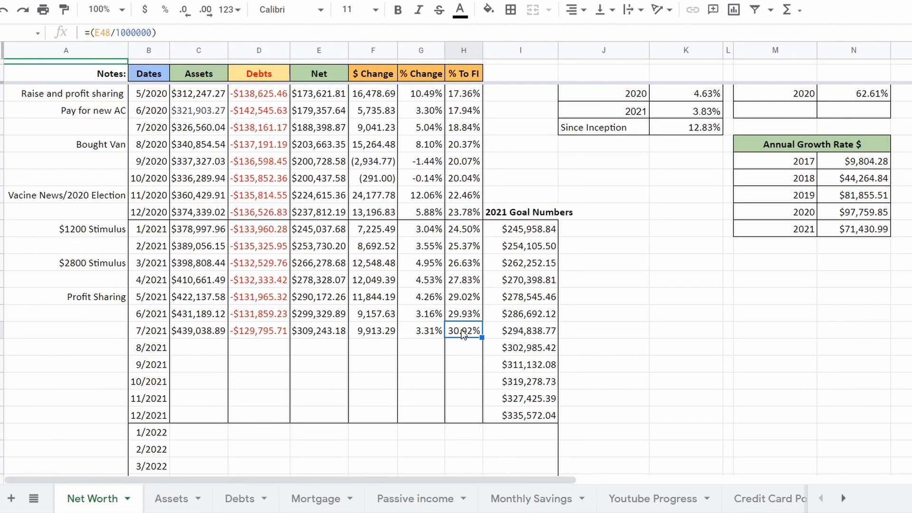
mouse_move(485, 326)
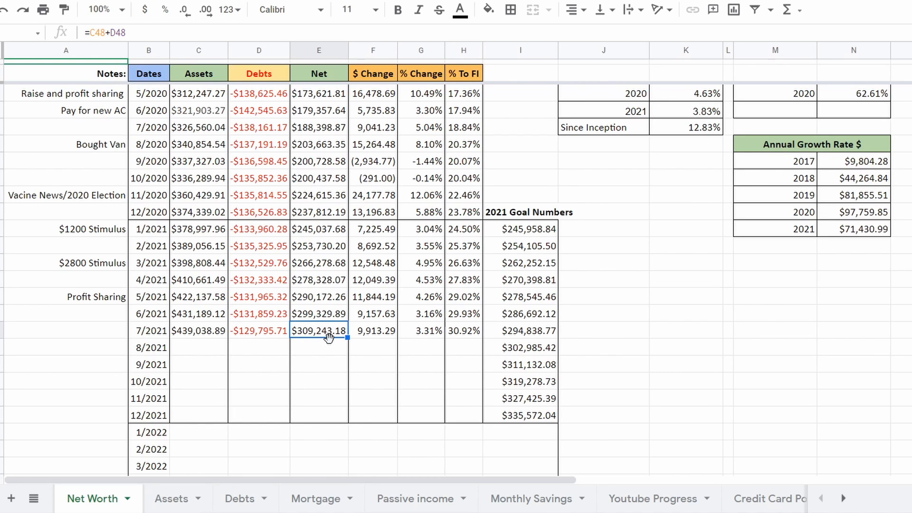
left_click(372, 330)
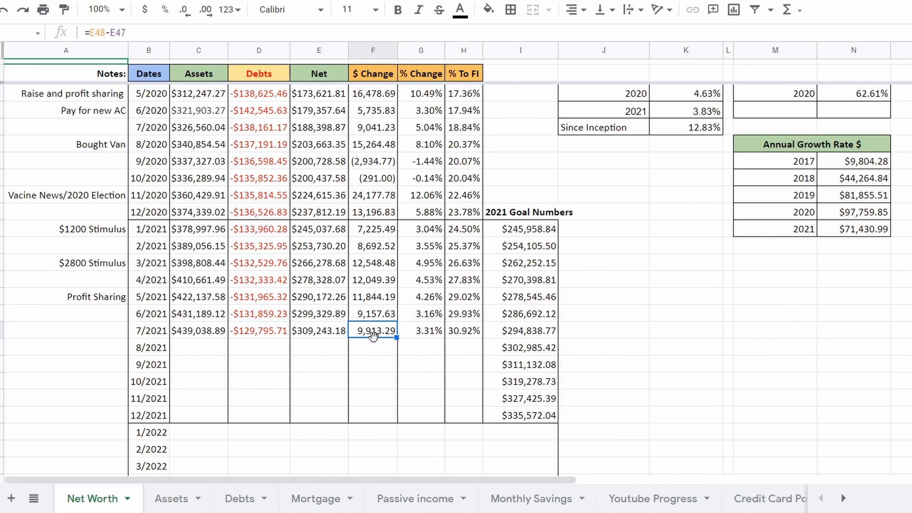
left_click(421, 330)
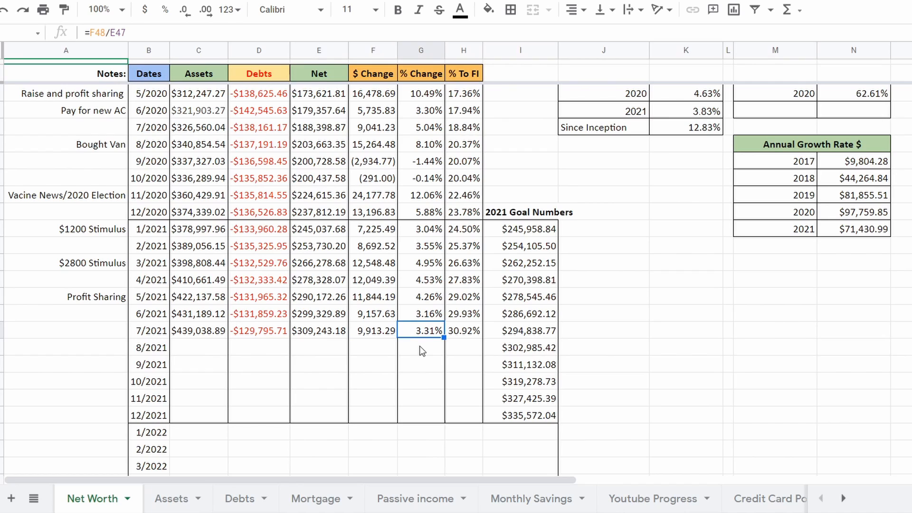
mouse_move(409, 313)
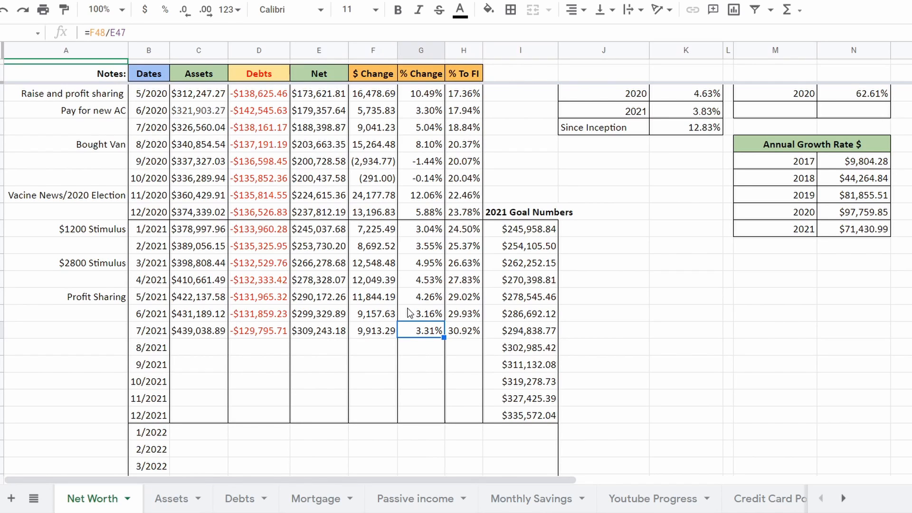
mouse_move(482, 326)
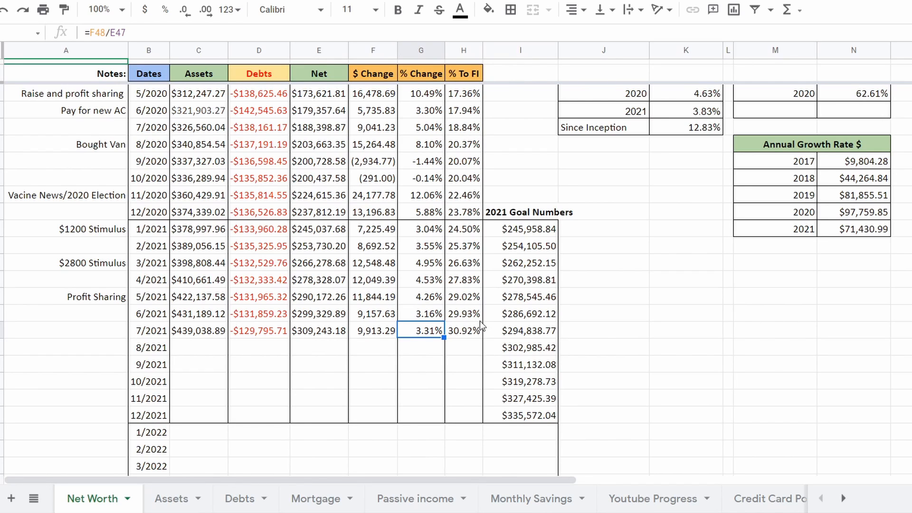
left_click(521, 330)
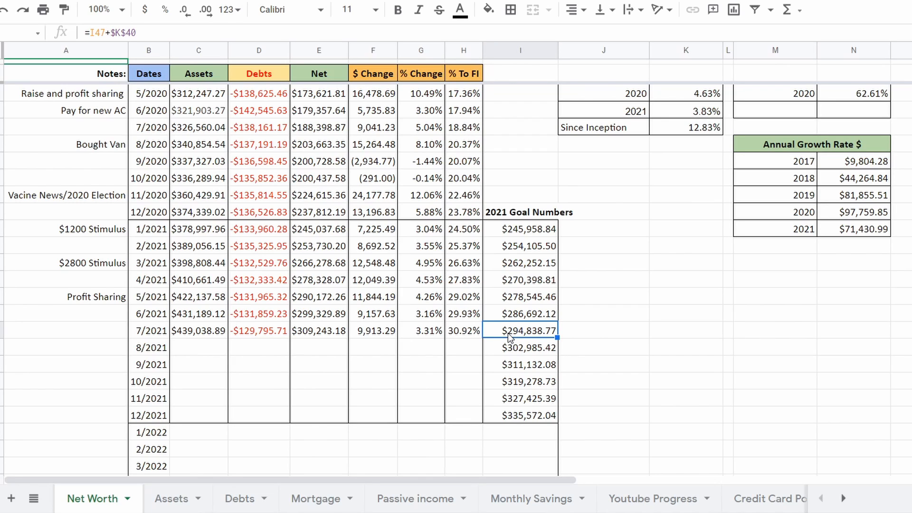
mouse_move(531, 336)
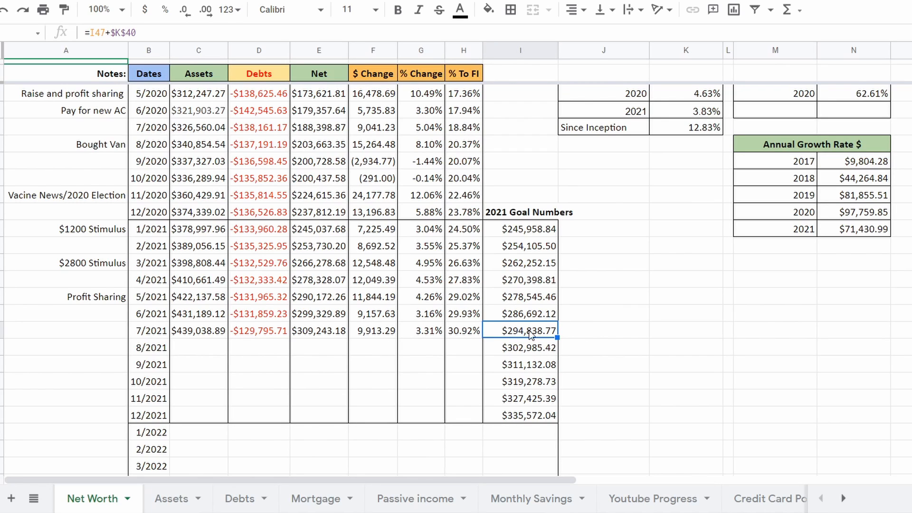
mouse_move(528, 337)
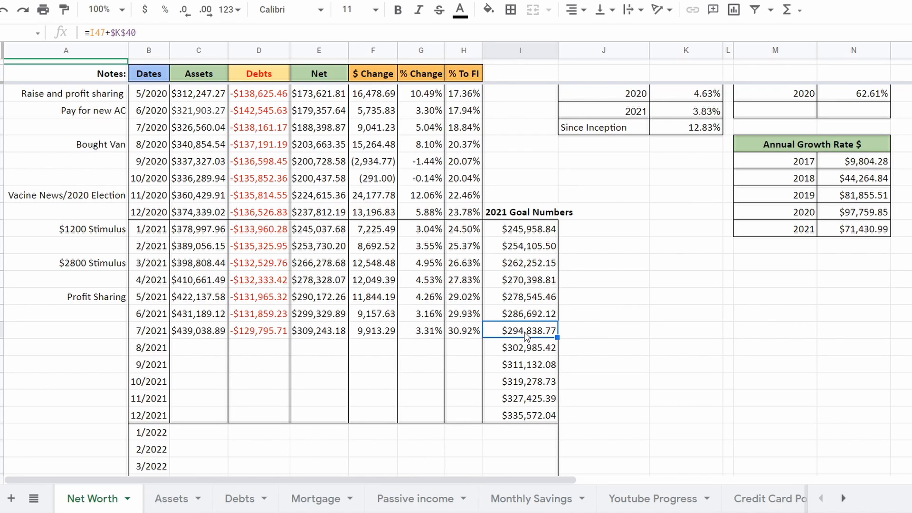